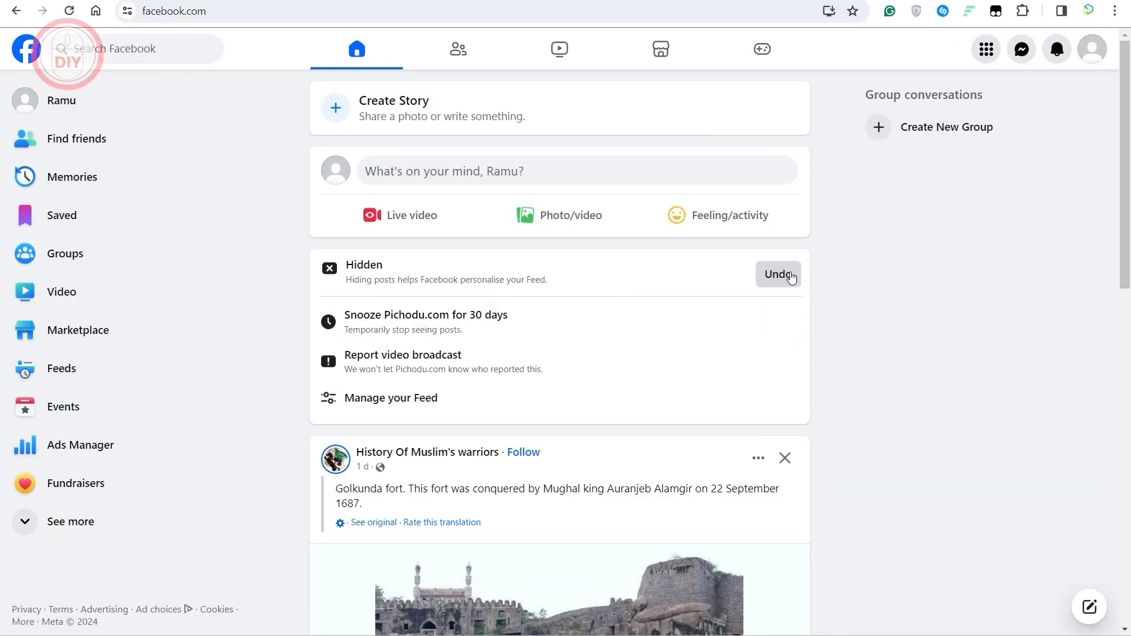
pyautogui.moveTo(72, 177)
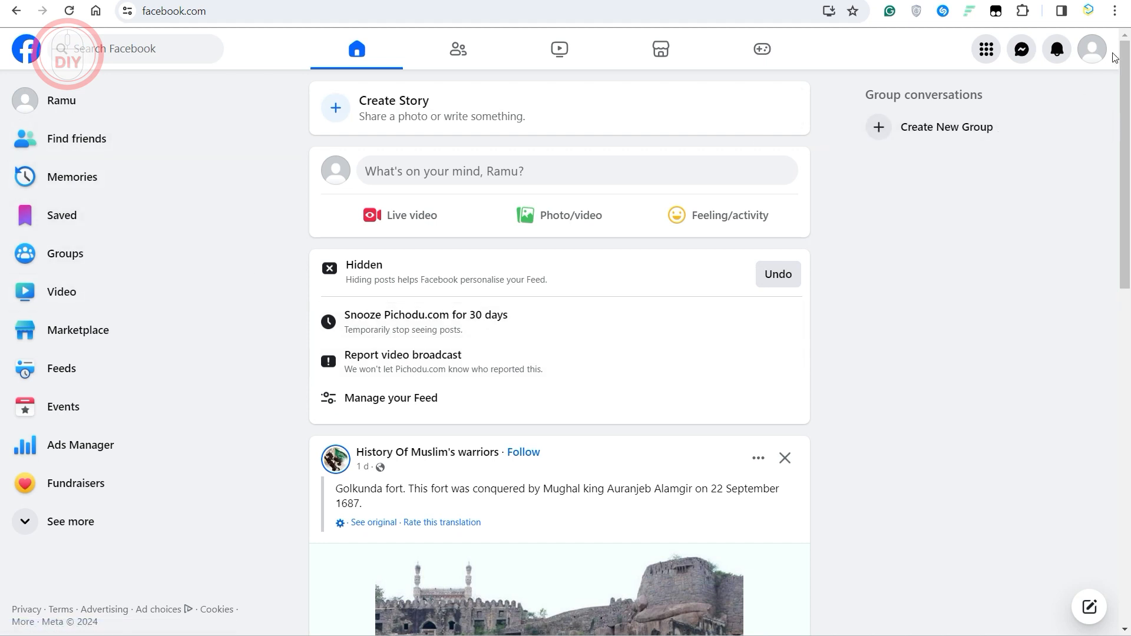
# Step: Go from the profile avatar menu through Settings & privacy to Settings in Accounts Centre
pyautogui.click(1091, 49)
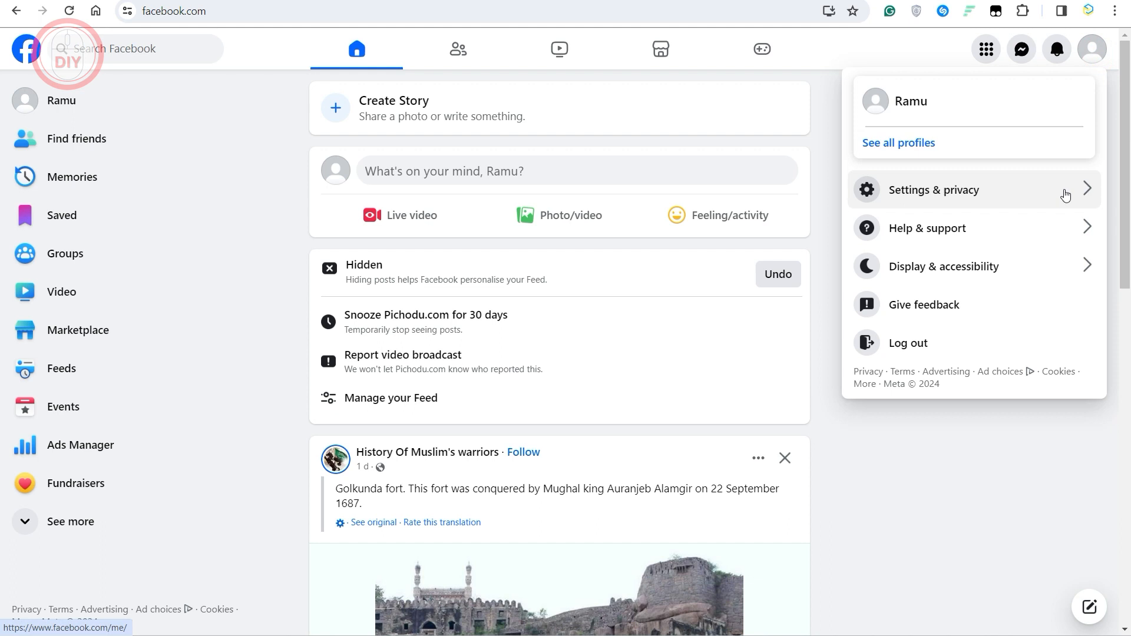
pyautogui.click(934, 189)
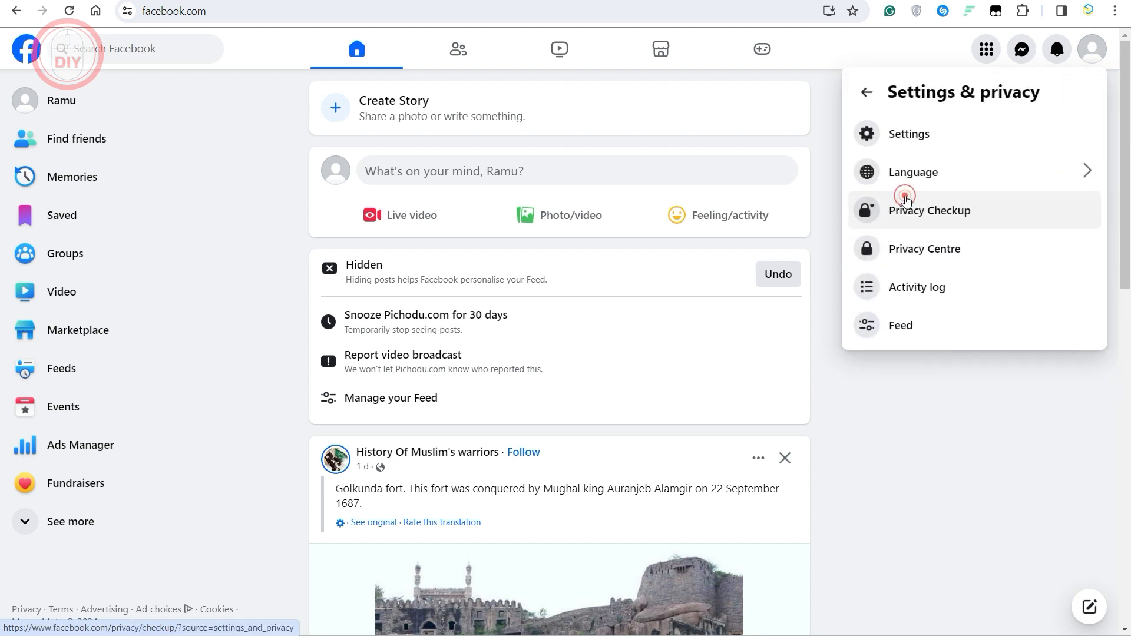
pyautogui.moveTo(945, 144)
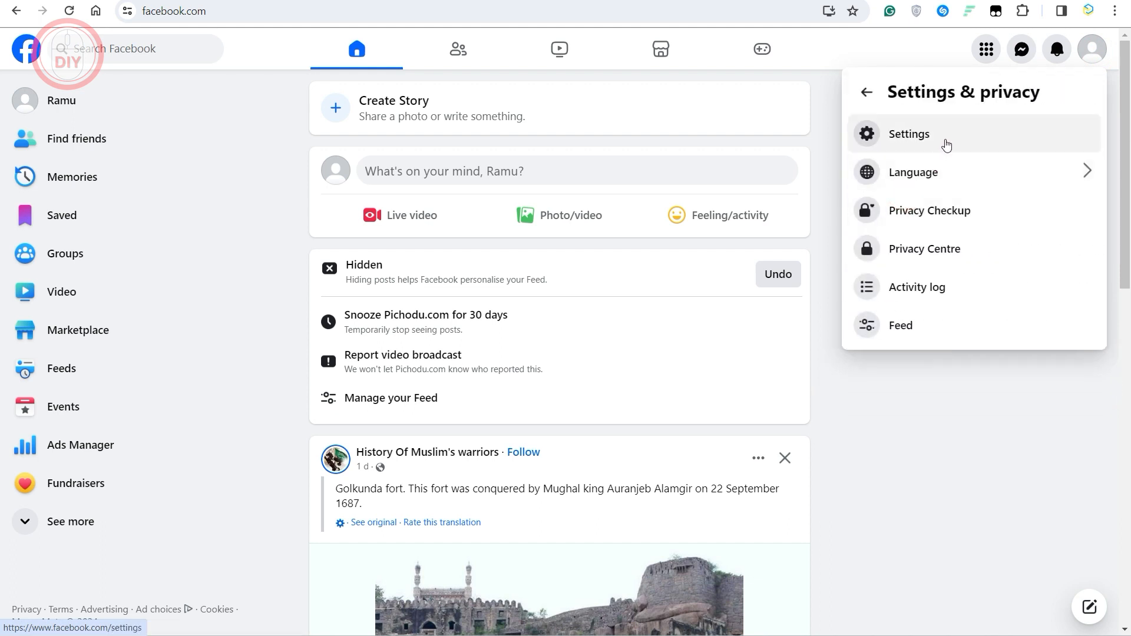
pyautogui.click(908, 134)
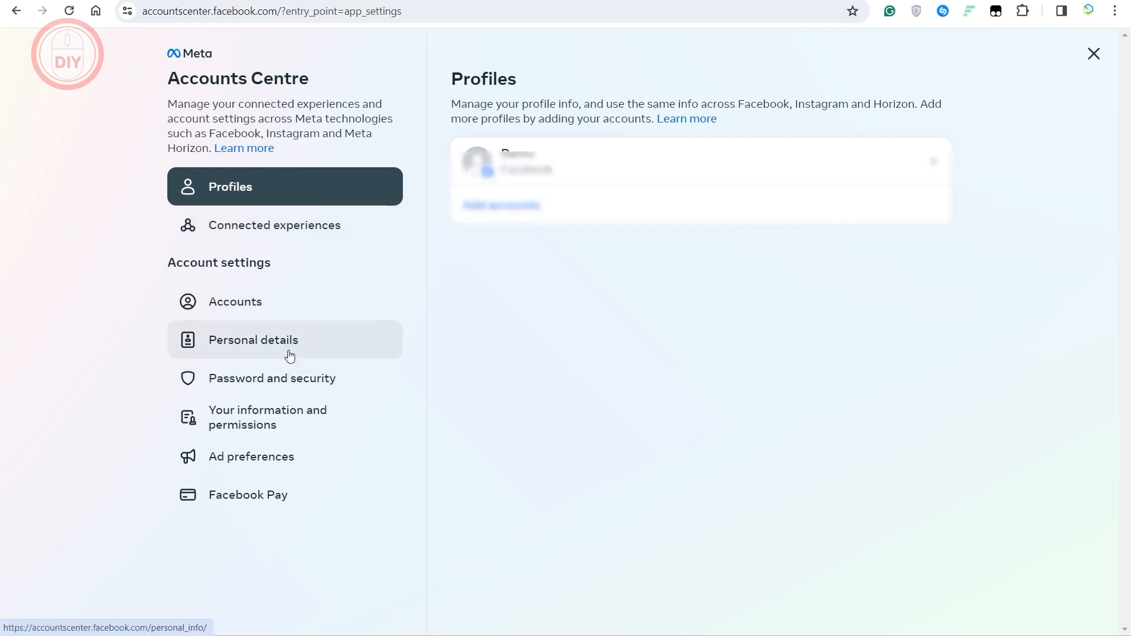
# Step: Show the Personal details page with its account ownership and control options
pyautogui.click(252, 340)
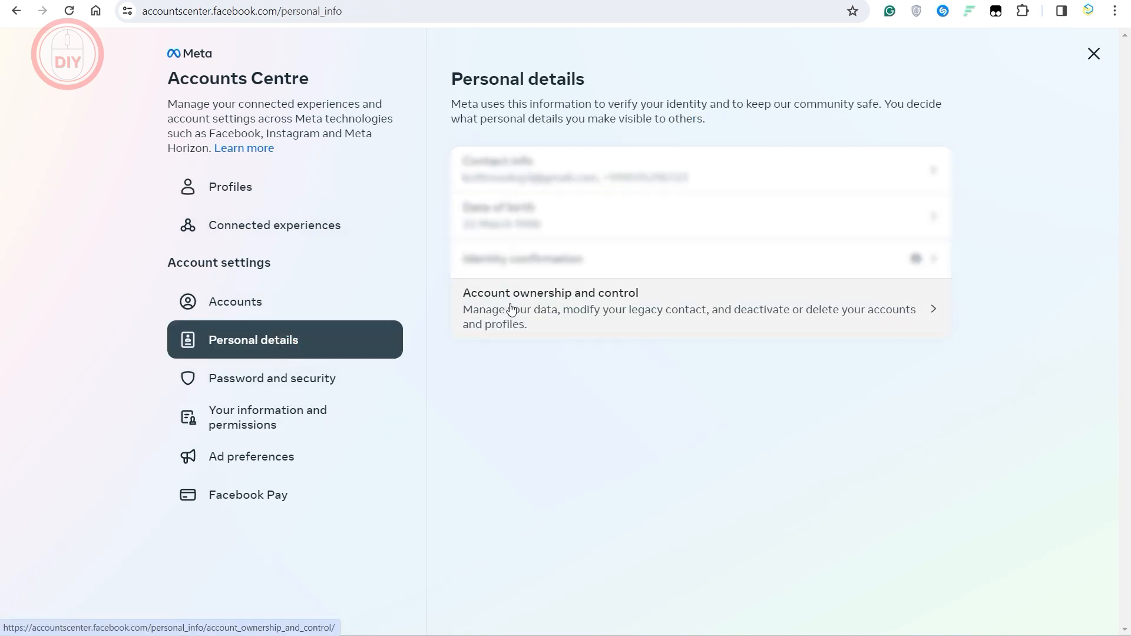
pyautogui.moveTo(549, 312)
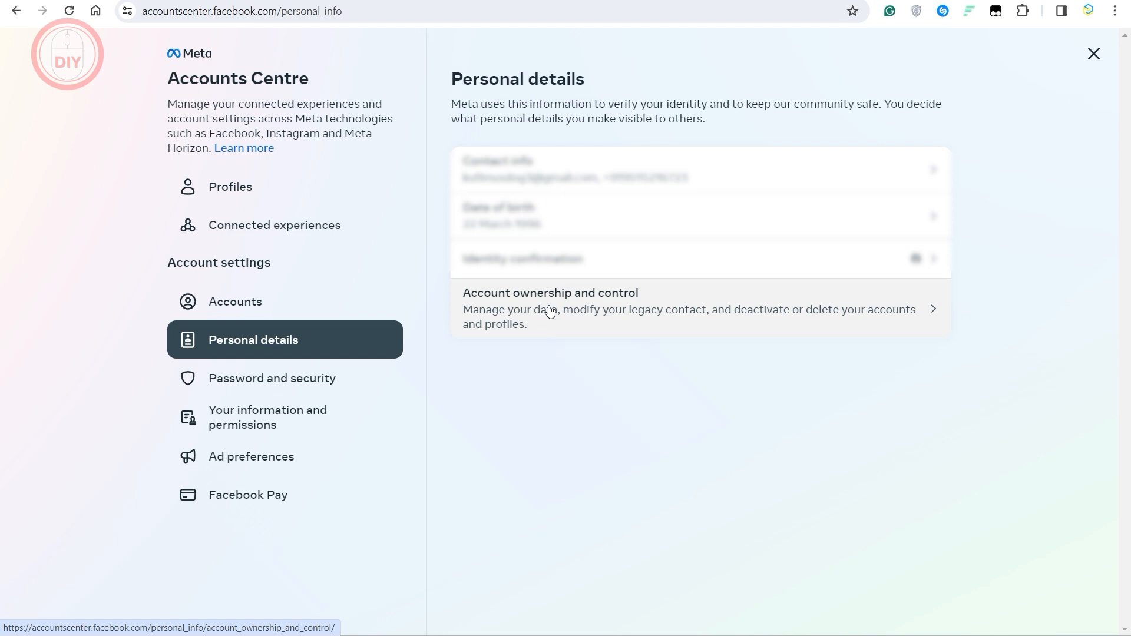
pyautogui.moveTo(757, 308)
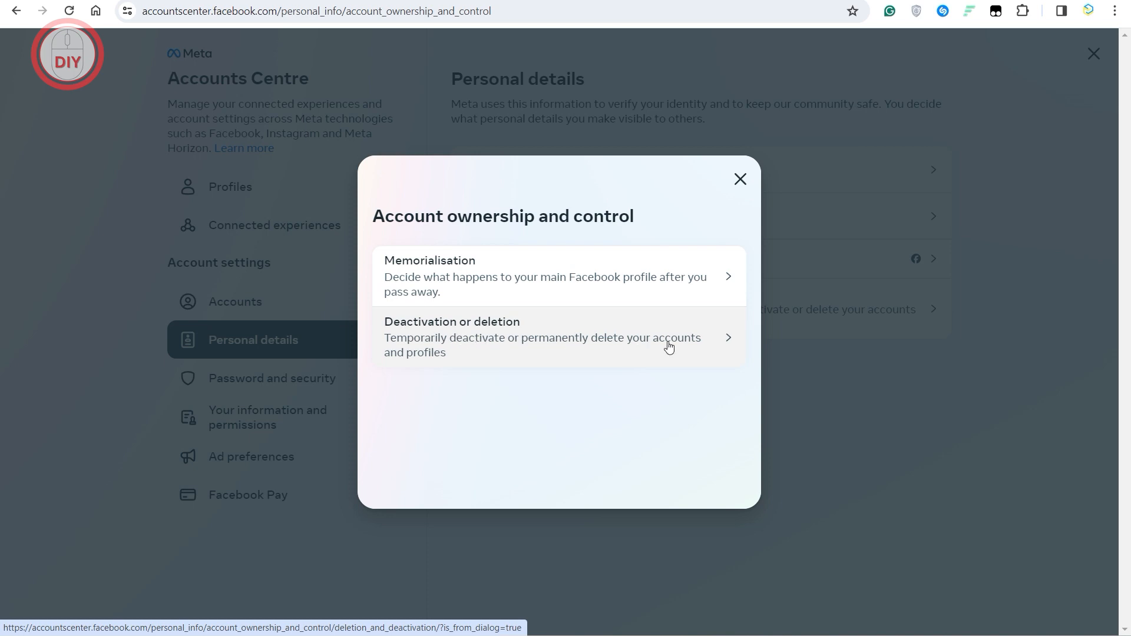
# Step: Choose temporary deactivation for the Facebook profile under Deactivation or deletion
pyautogui.click(542, 336)
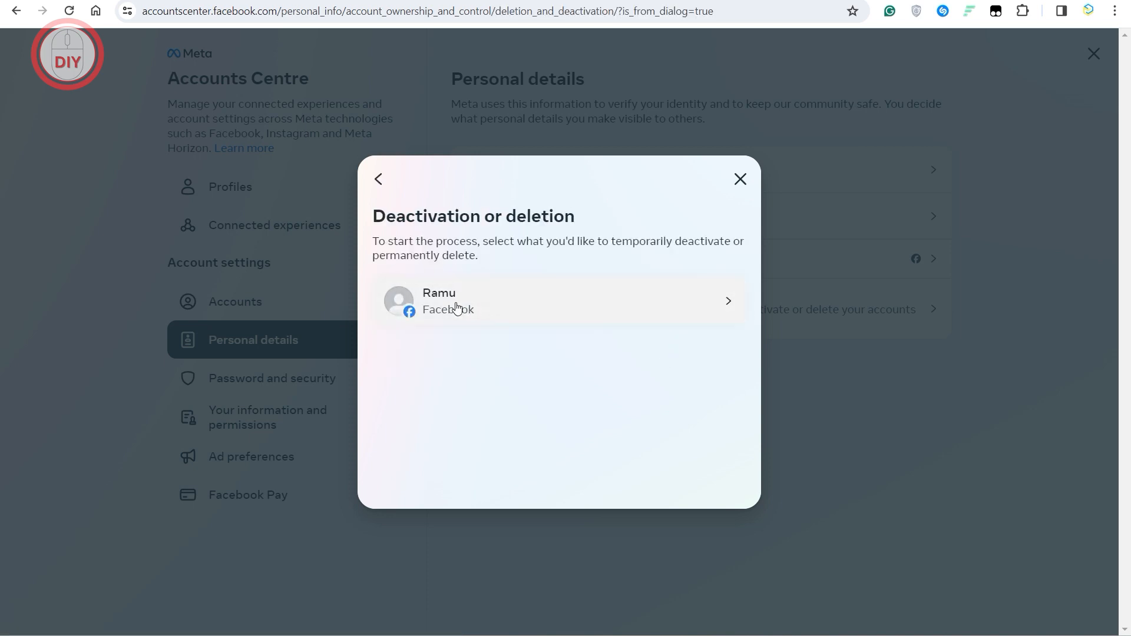
pyautogui.moveTo(527, 321)
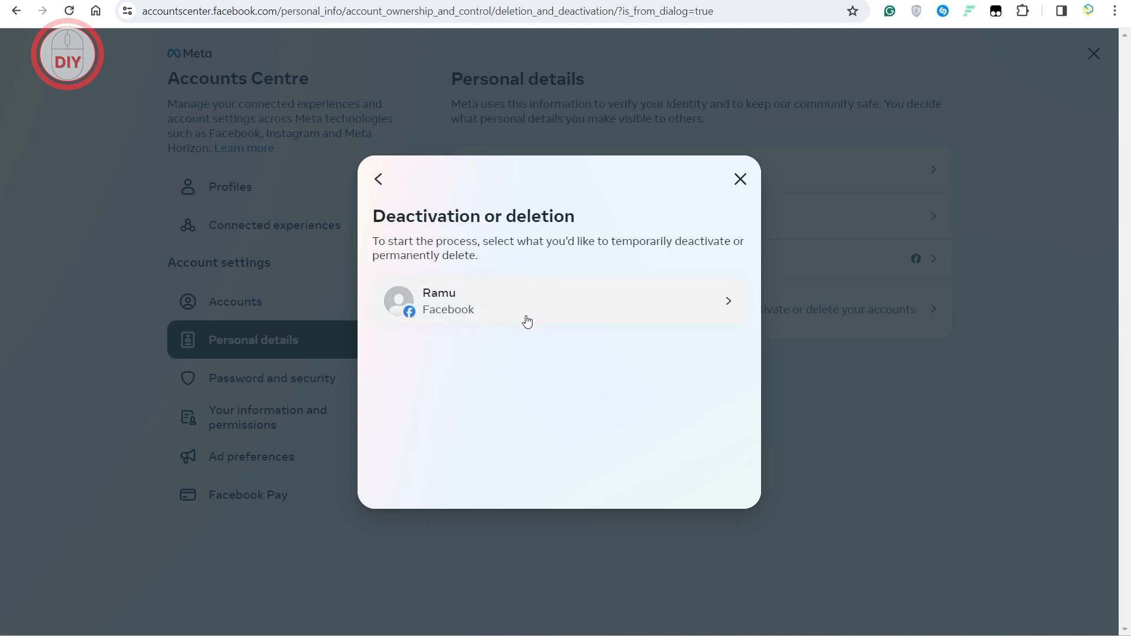
pyautogui.click(559, 301)
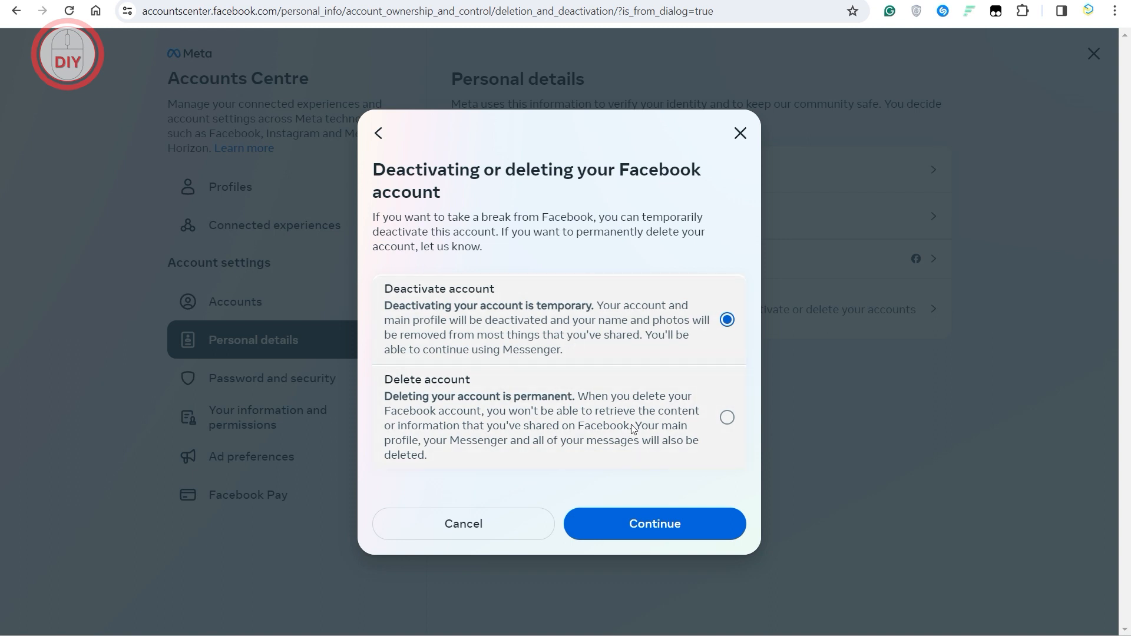
pyautogui.click(652, 523)
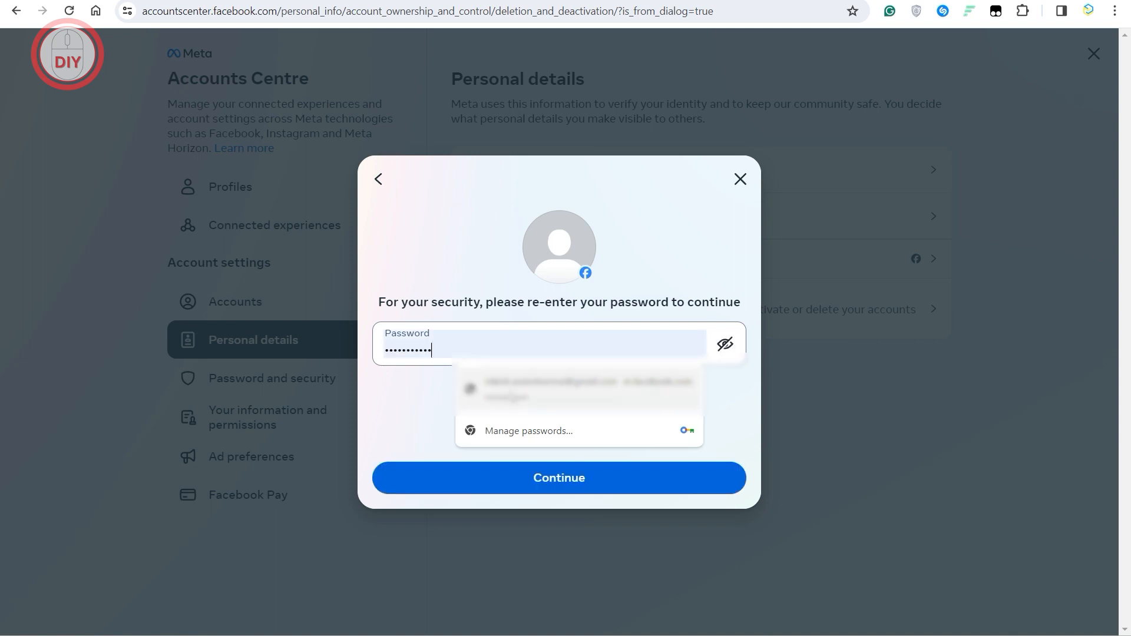
# Step: Confirm the password and select 'This is temporary. I'll be back.' as the reason
pyautogui.click(558, 477)
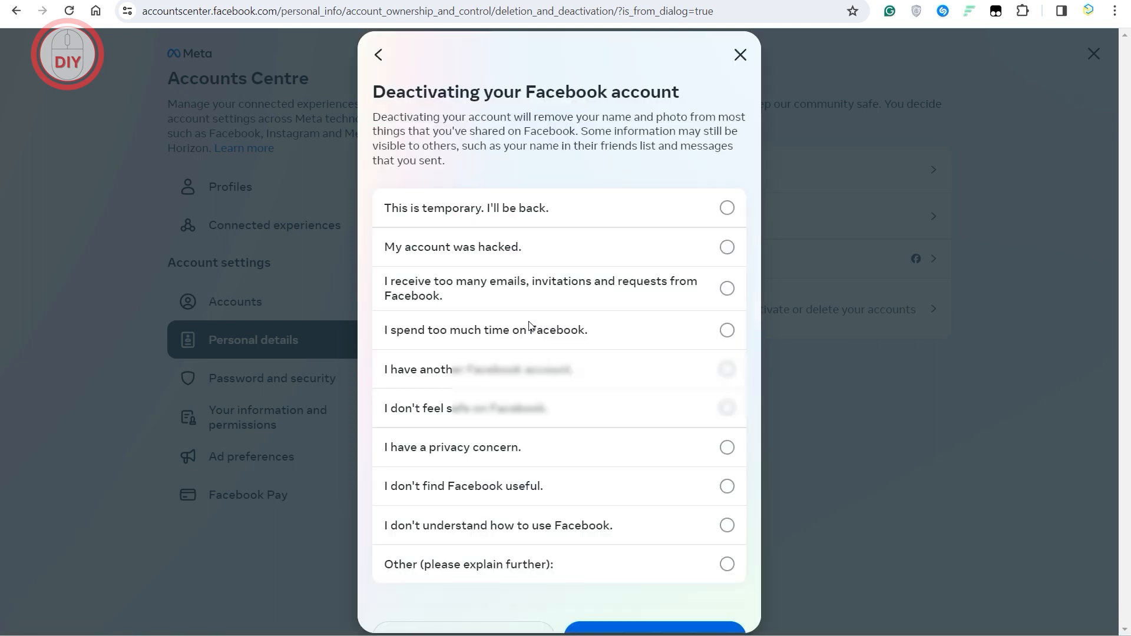
pyautogui.scroll(-3)
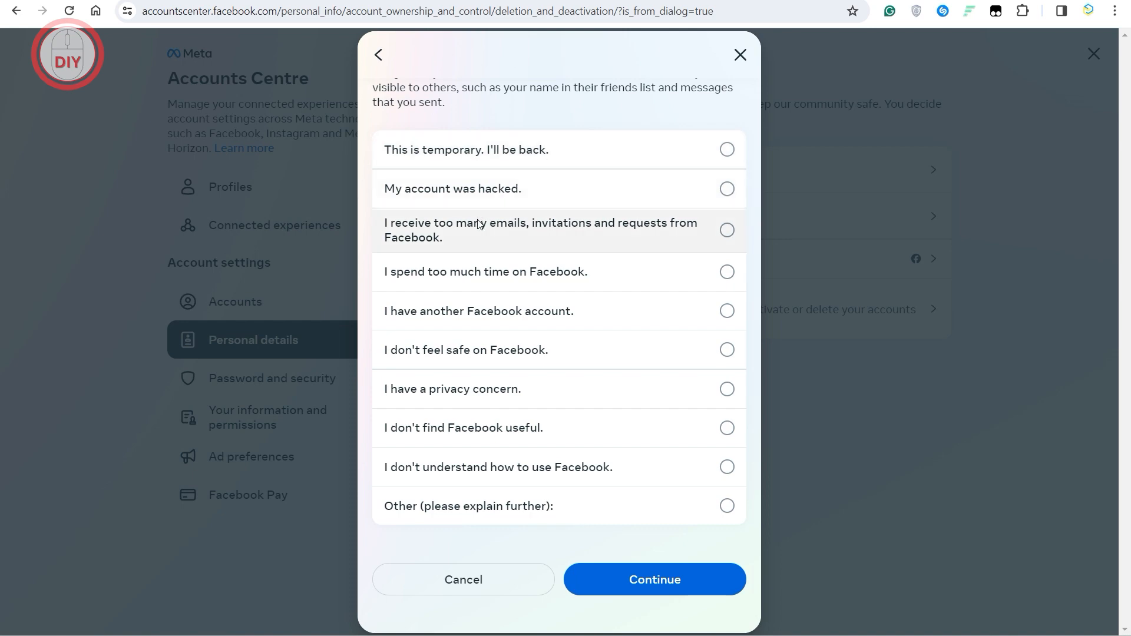
pyautogui.click(726, 149)
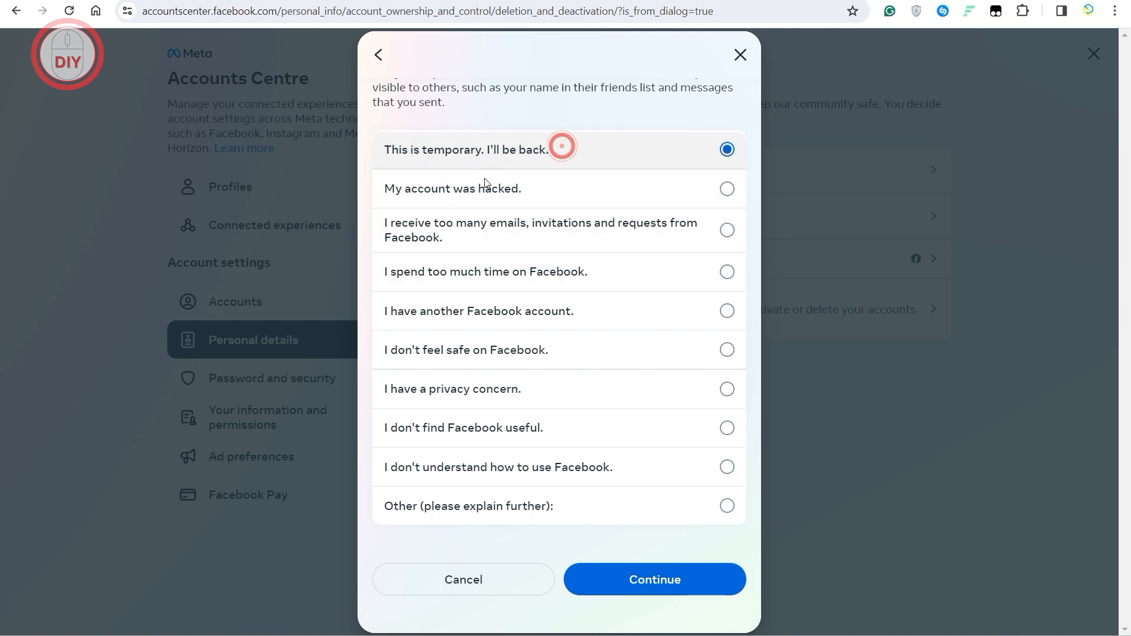
# Step: Submit the reason to reach 'Taking a break from Facebook' with 7-day auto-reactivation
pyautogui.click(653, 579)
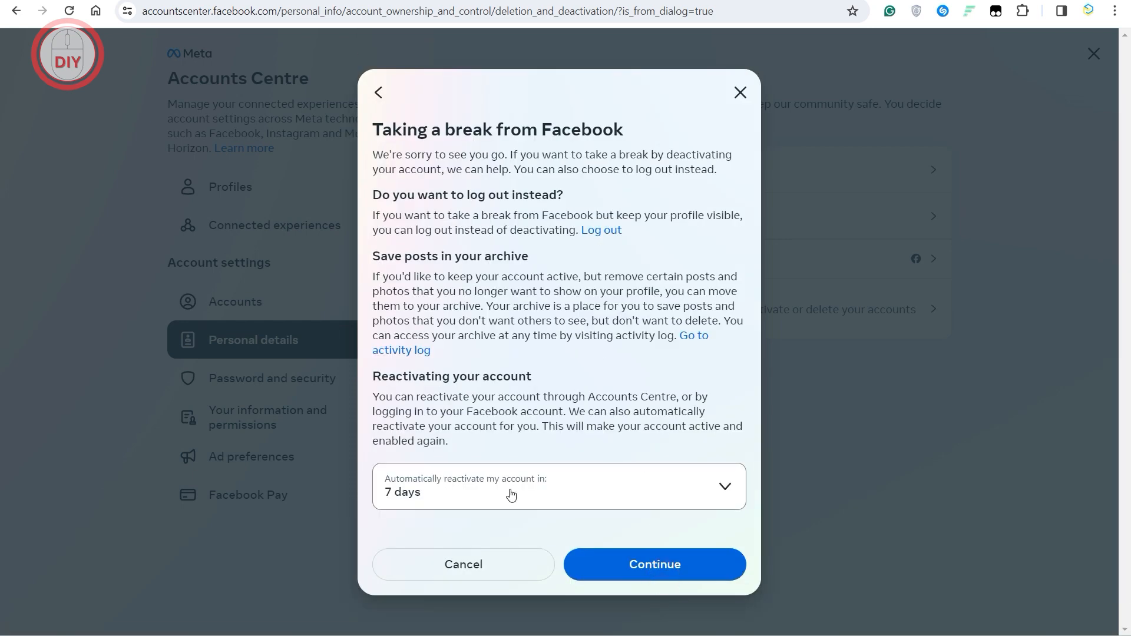
pyautogui.moveTo(549, 510)
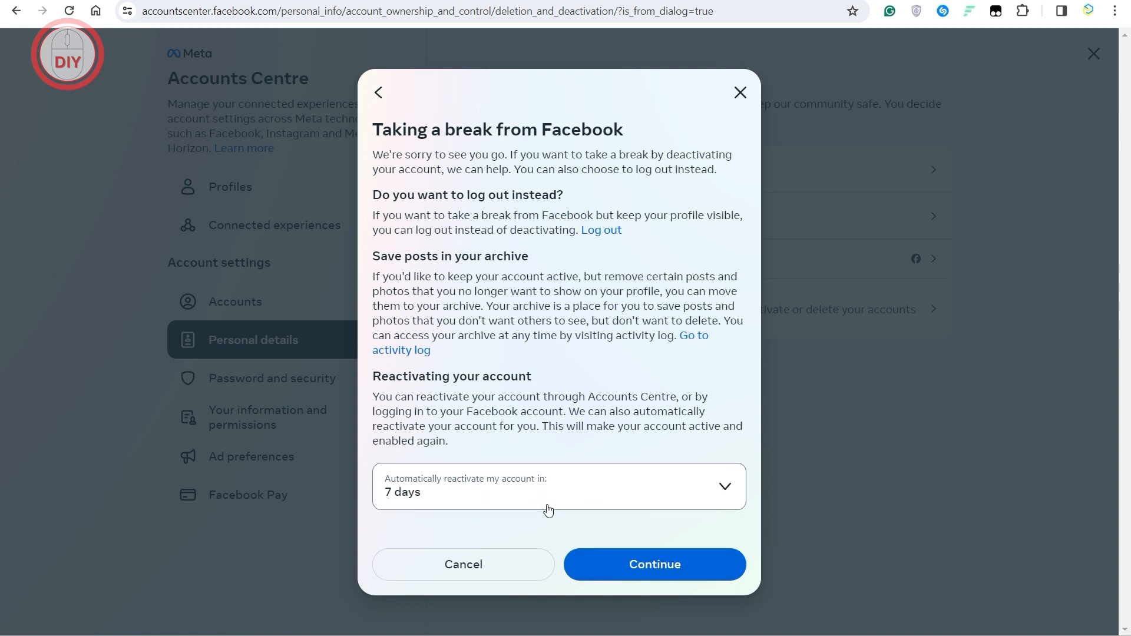
pyautogui.moveTo(549, 499)
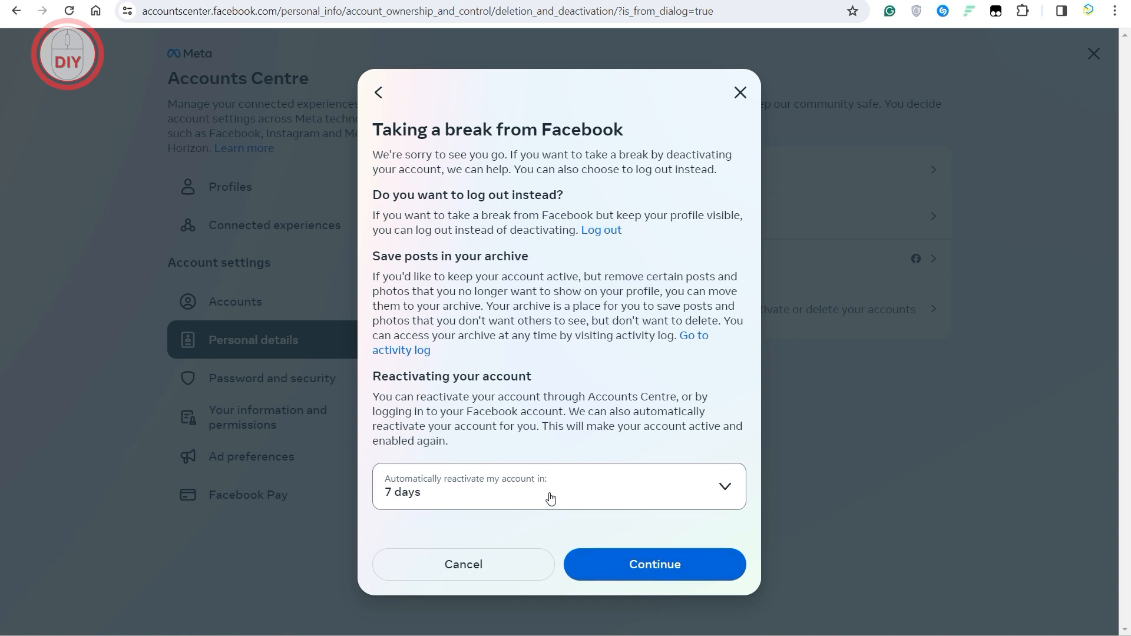
pyautogui.moveTo(758, 105)
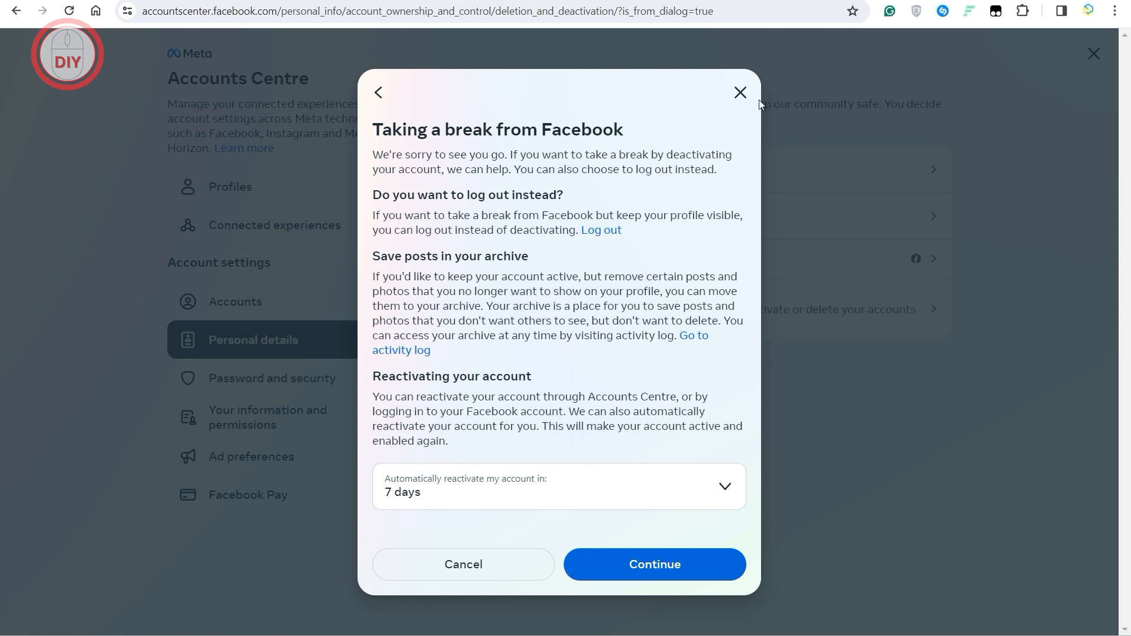